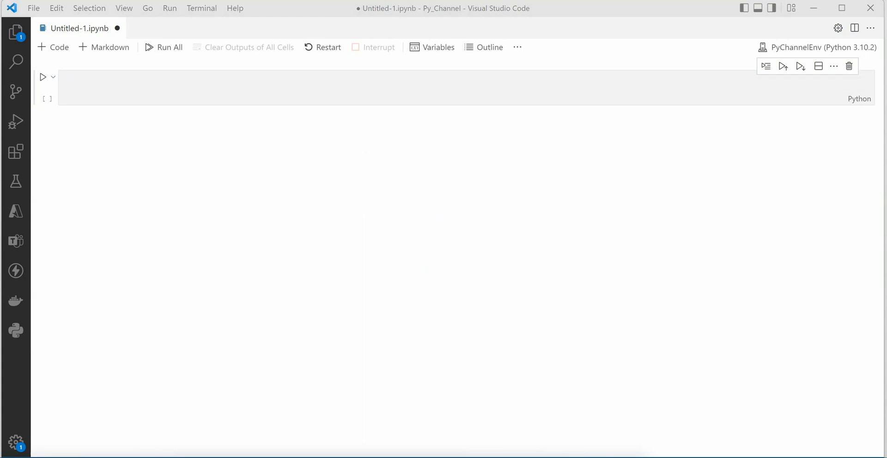
mouse_move(397, 395)
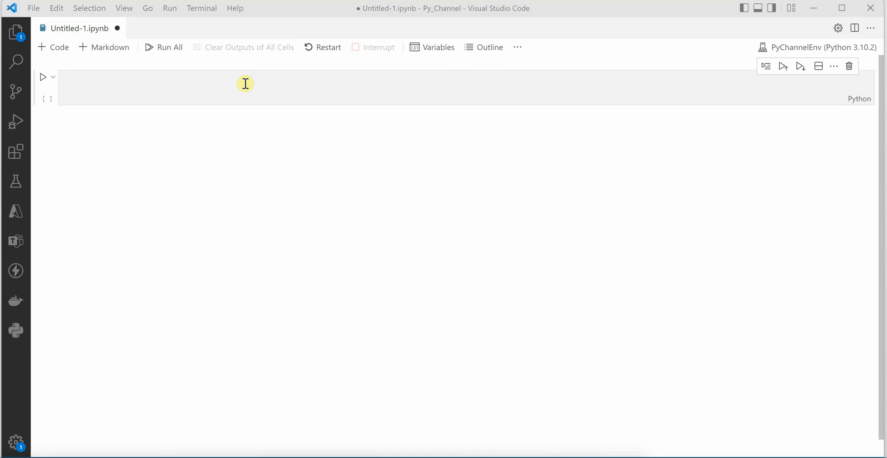
Write 'from GoogleNews import GoogleNews' and 'import pandas as pd' in the first cell.
click(244, 84)
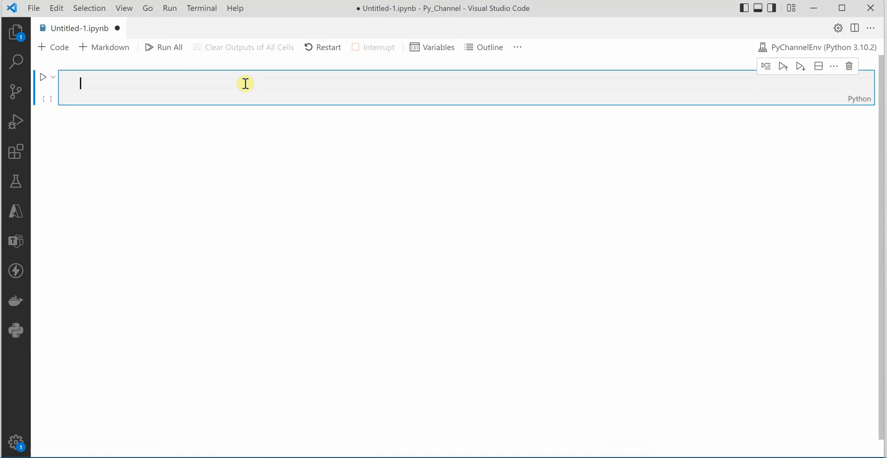
text(from)
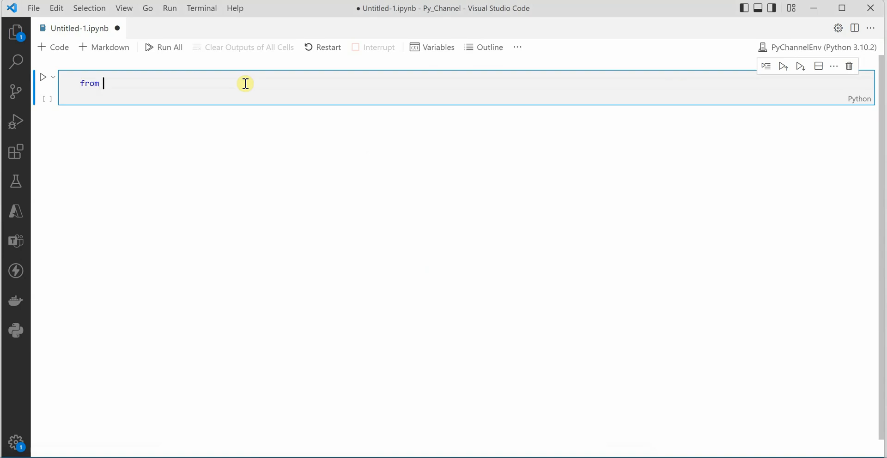
text(GoogleNews import)
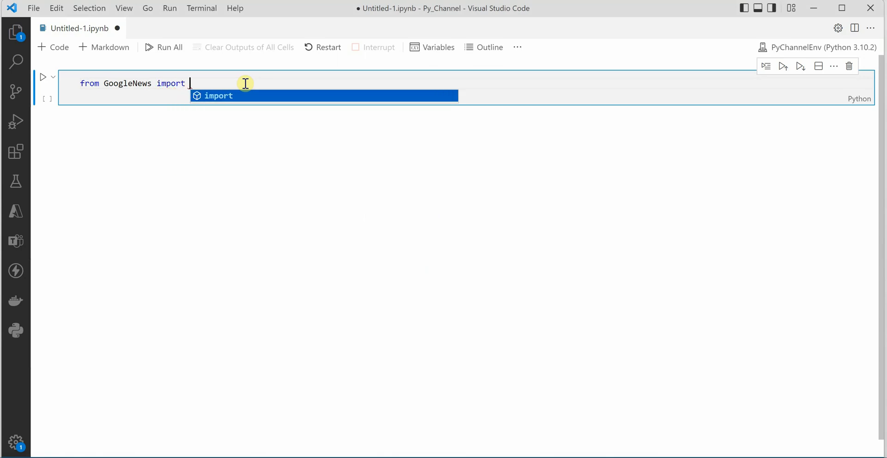
text(GoogleNews)
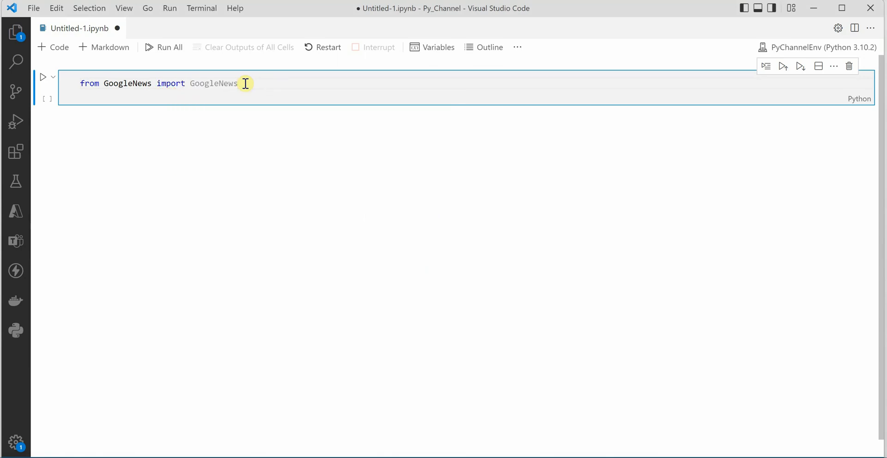
text(import pandas a)
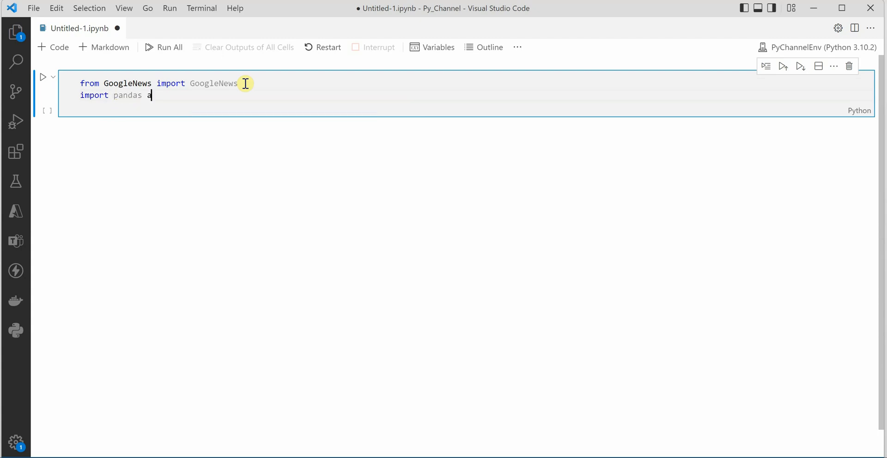
text(s pd)
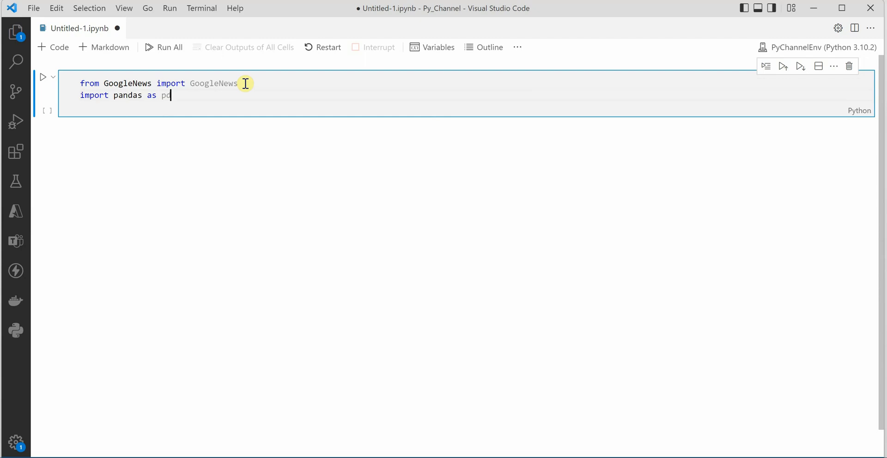
text(new)
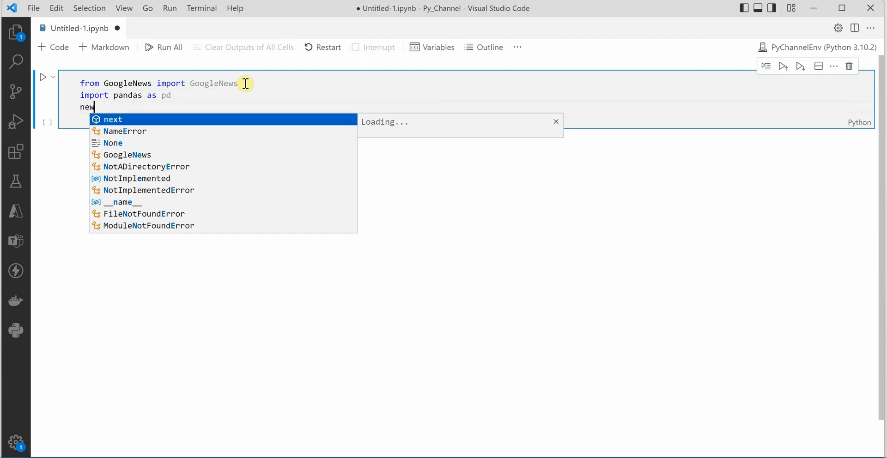
text(s)
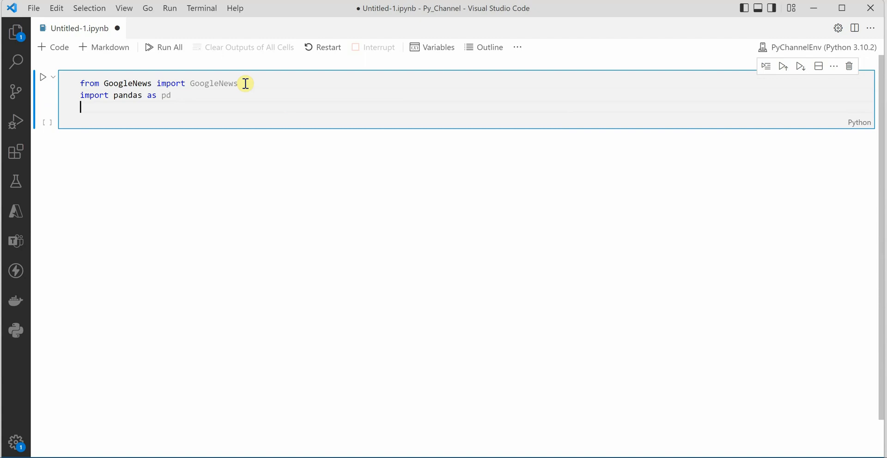
Add gNews = GoogleNews(period='1d') and gNews.search("Russia") to the cell.
text(gNews =)
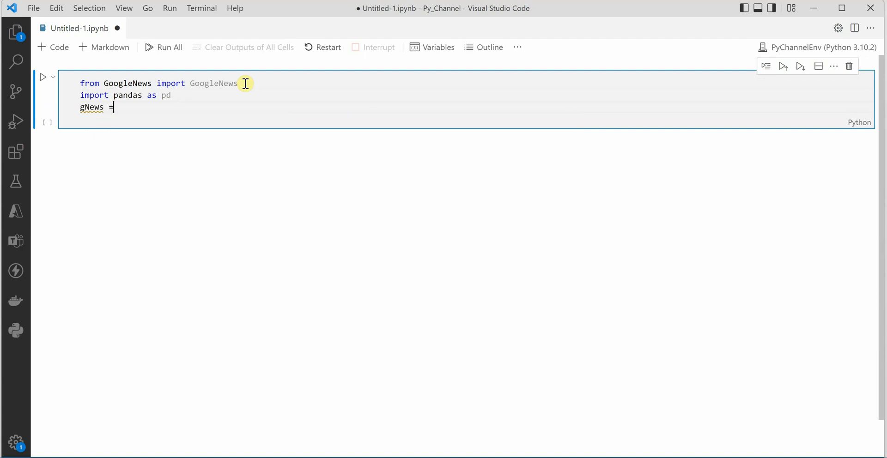
text(GoogleNews()
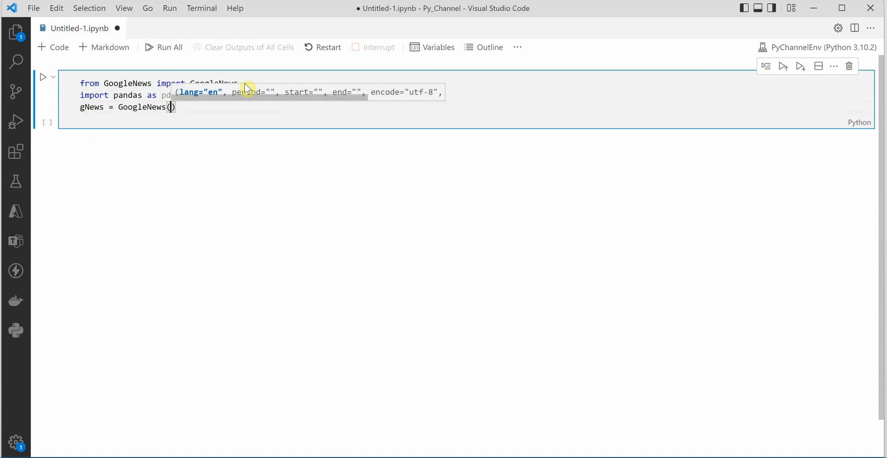
text(p)
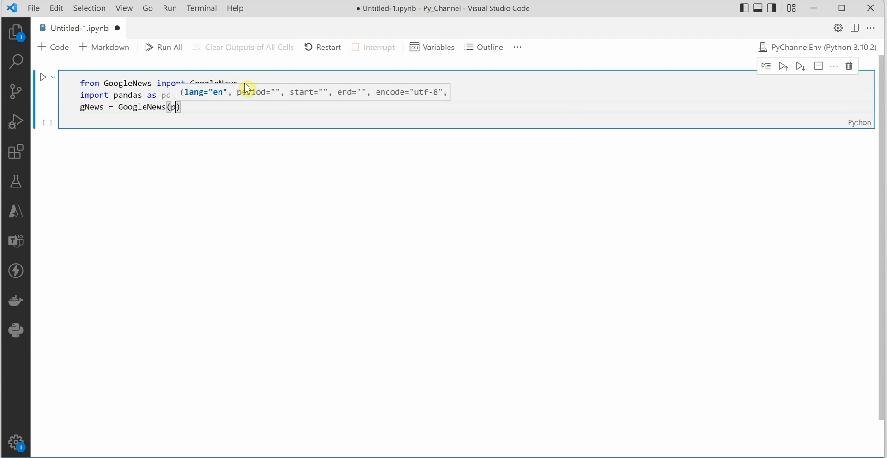
text(eriod=')
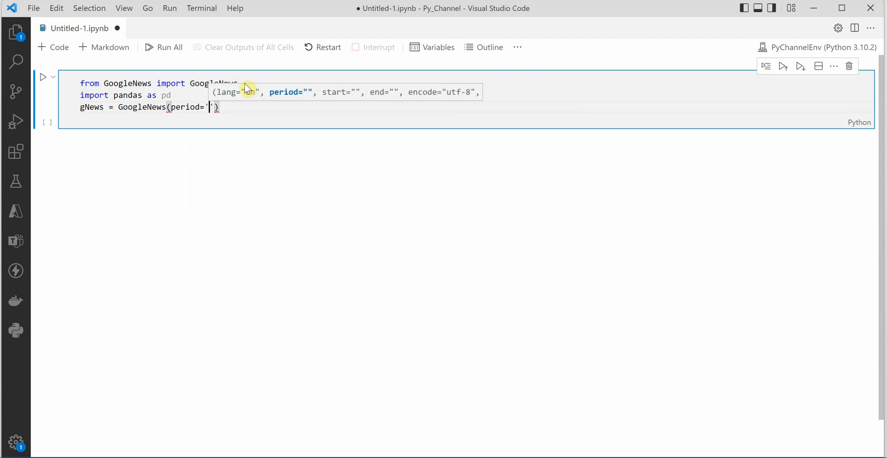
text(1d)
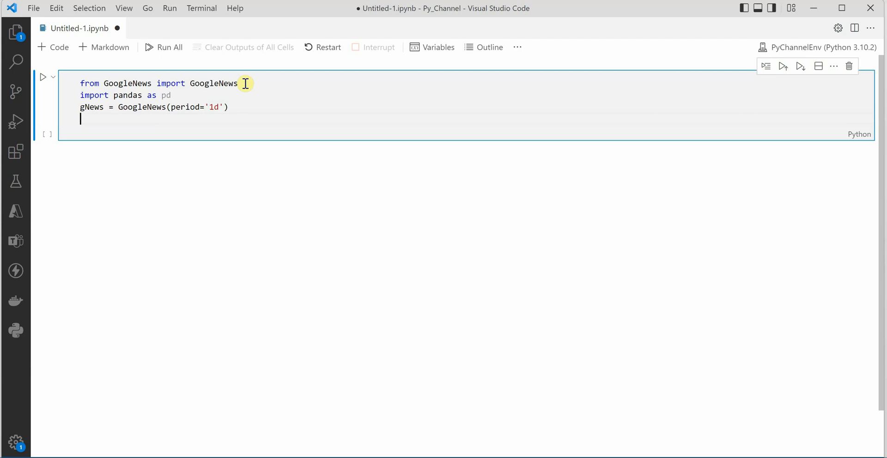
text(g)
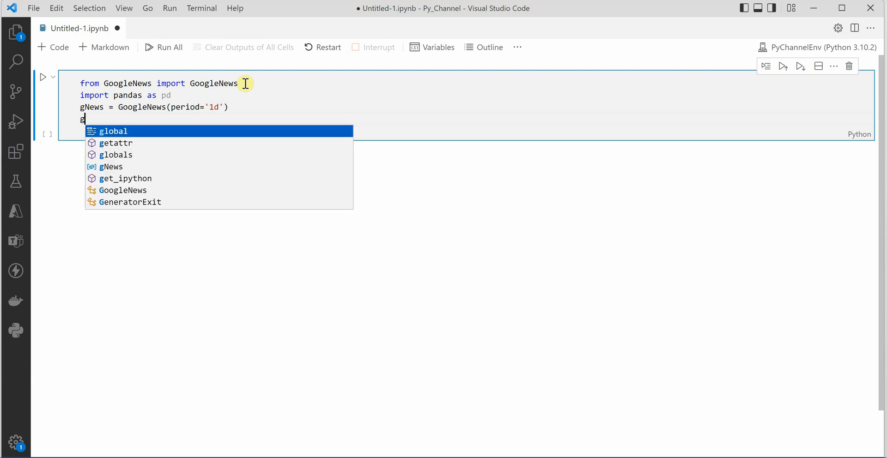
text(News.search()
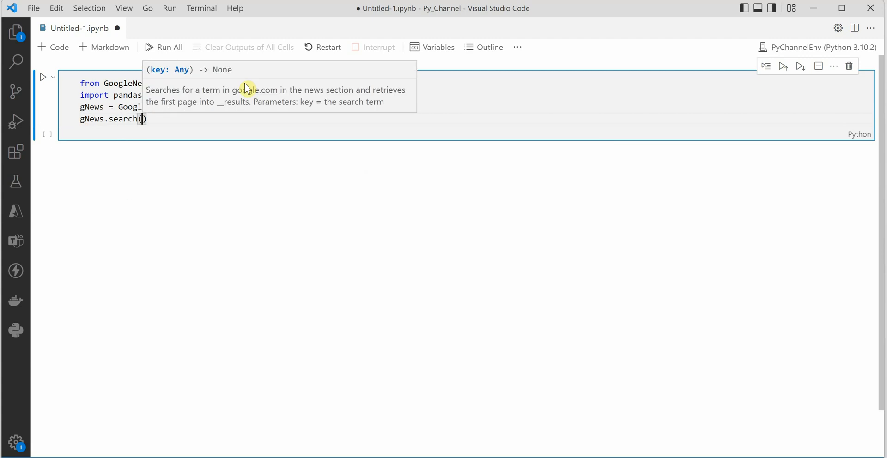
text("Russia")
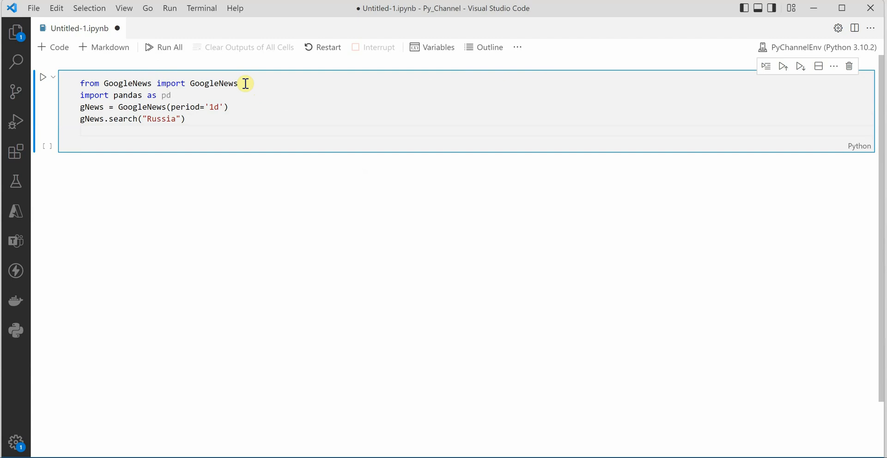
Store the search results with result = gNews.result().
text(res)
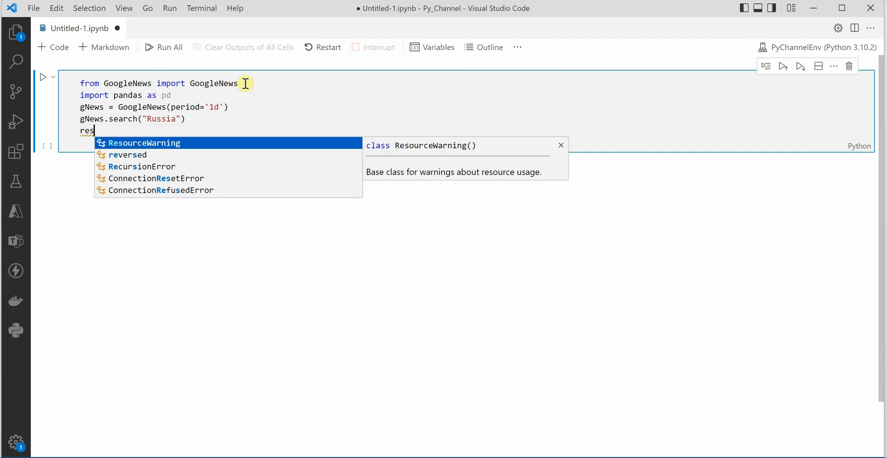
text(u)
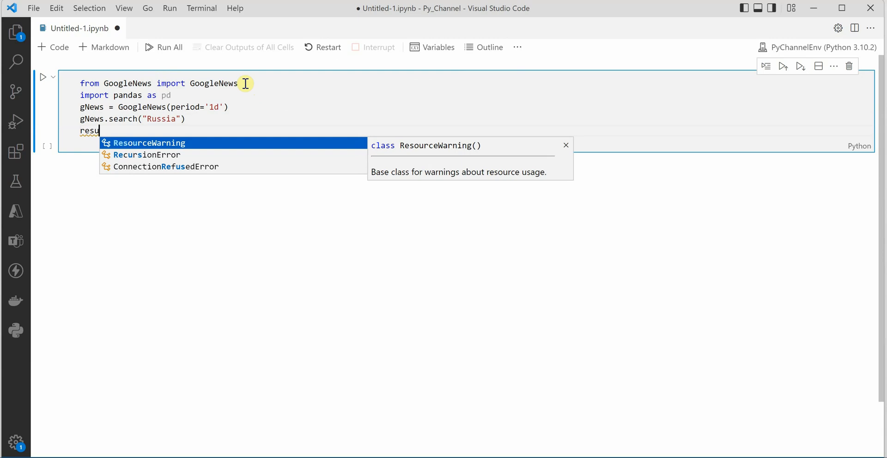
text(lt =)
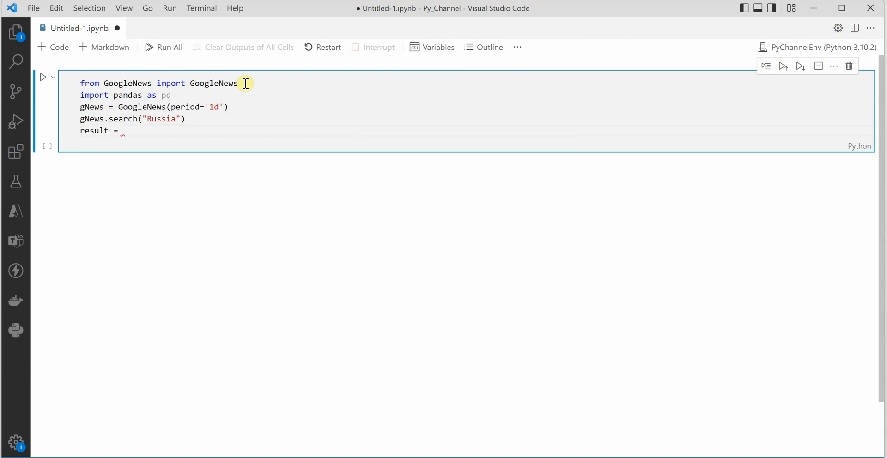
text(gNews)
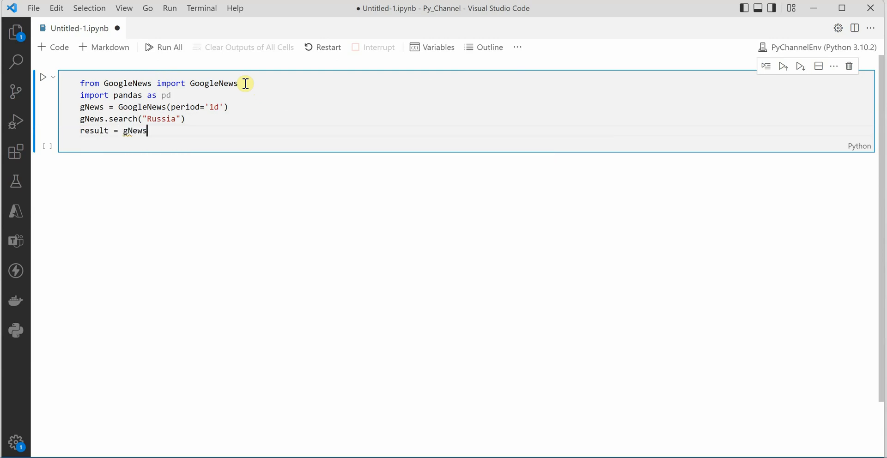
text(.res)
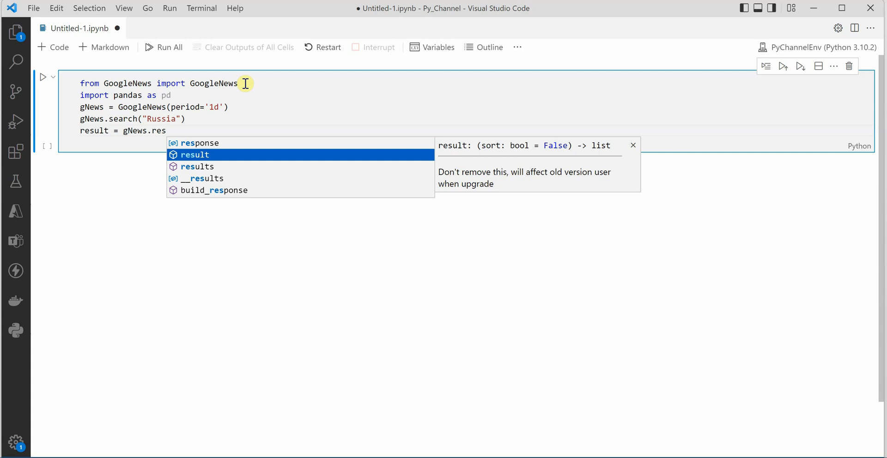
key(Tab)
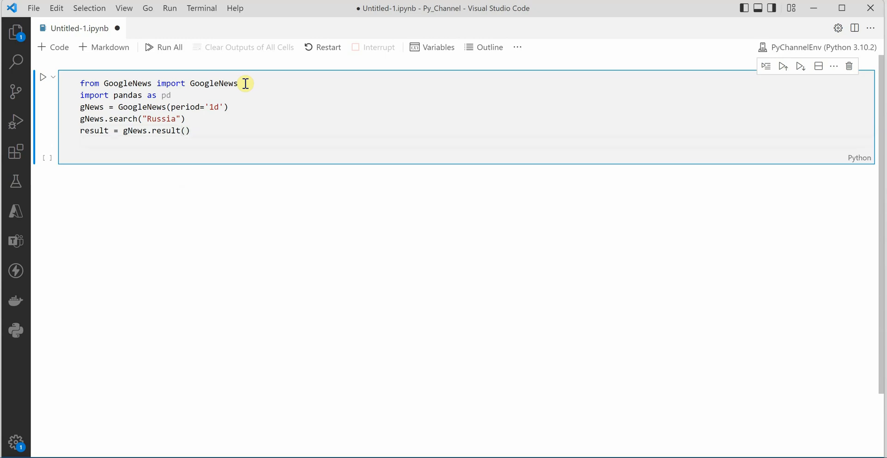
Build data = pd.DataFrame.from_dict(result) and end the cell with data.head().
text(data =)
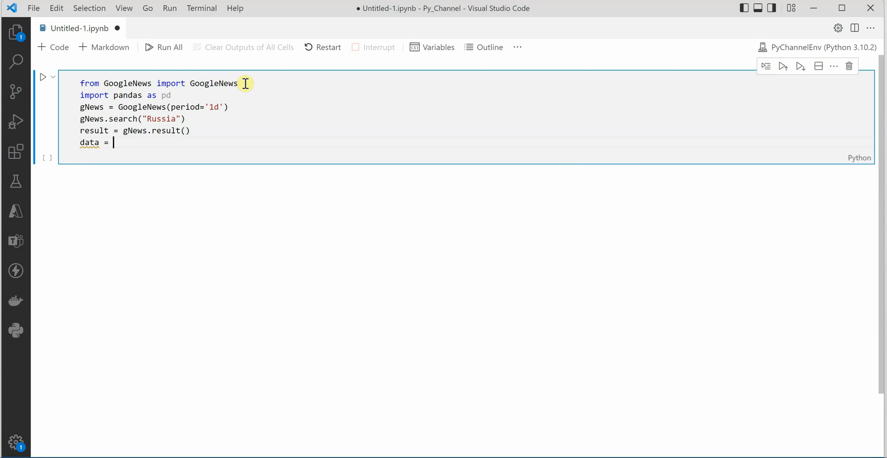
text(pd)
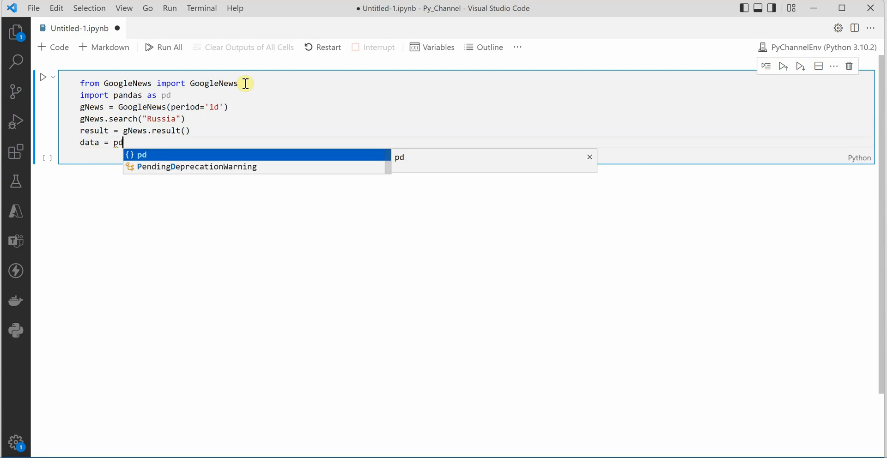
text(.DataFrame)
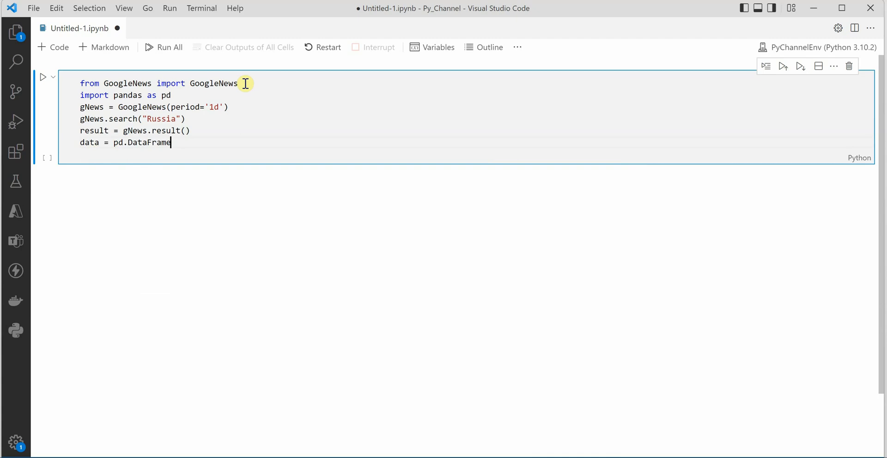
text(.from_dict(result)
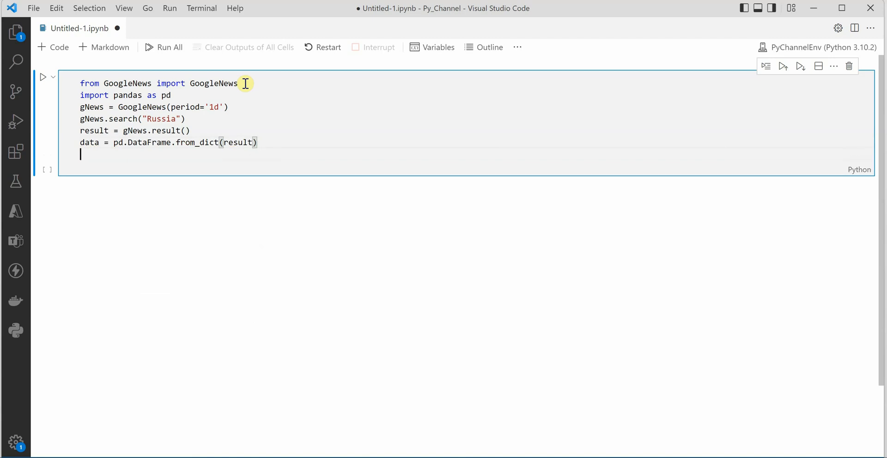
text(data.head()
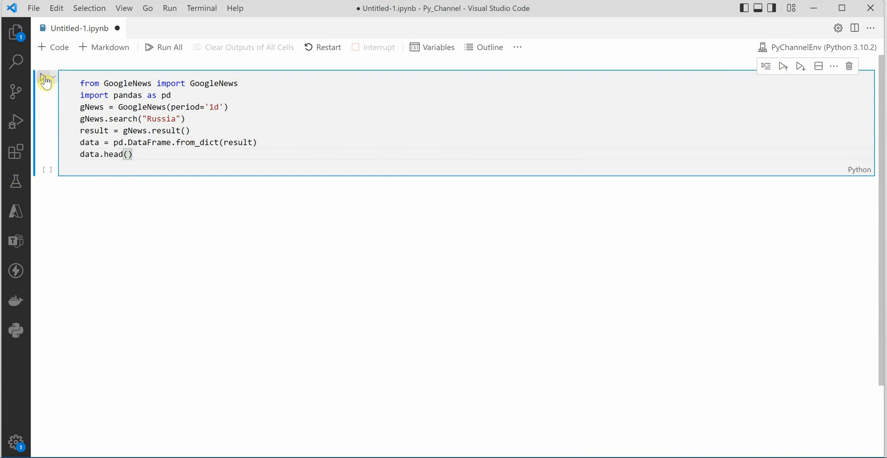
Run the cell to show the first five Russia news stories as a table.
click(46, 83)
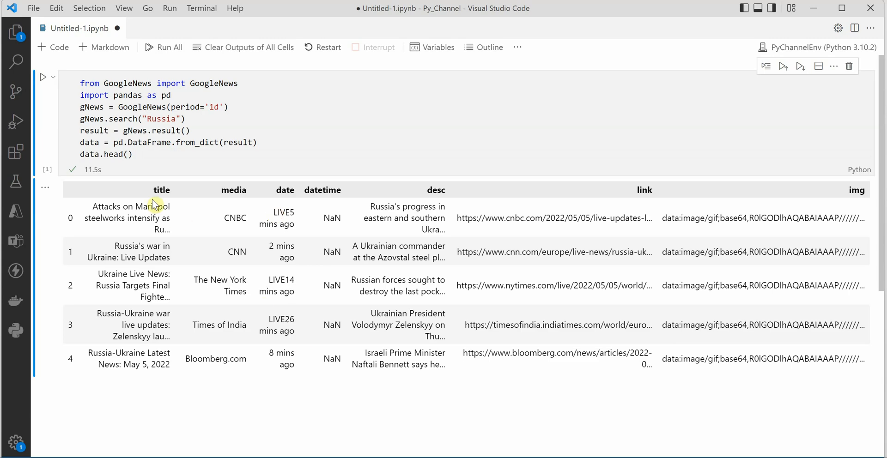
mouse_move(246, 282)
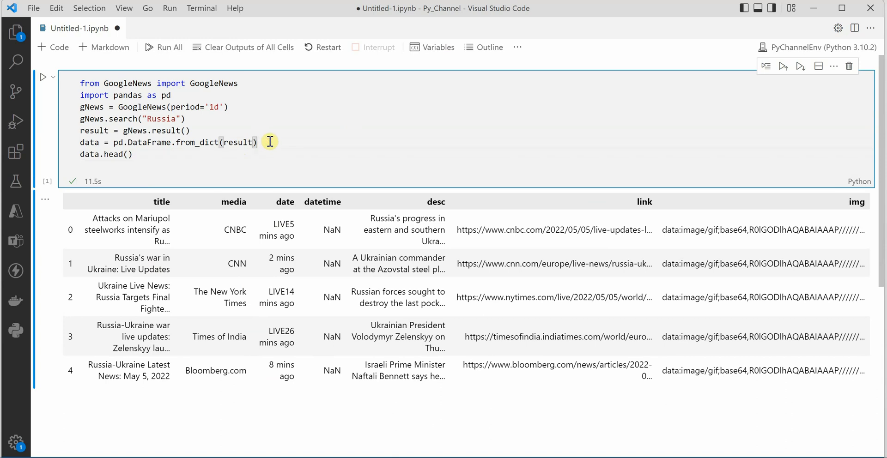
Add data = data.drop(columns=["img"]) above data.head().
text(data = data.)
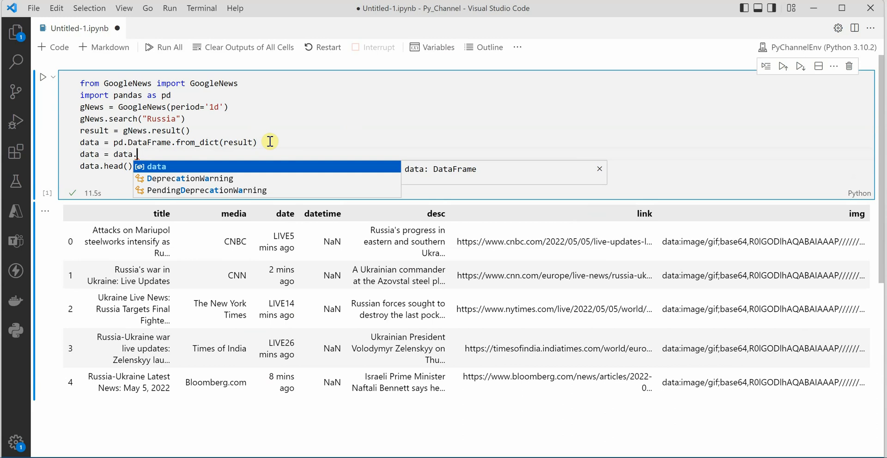
text(drop)
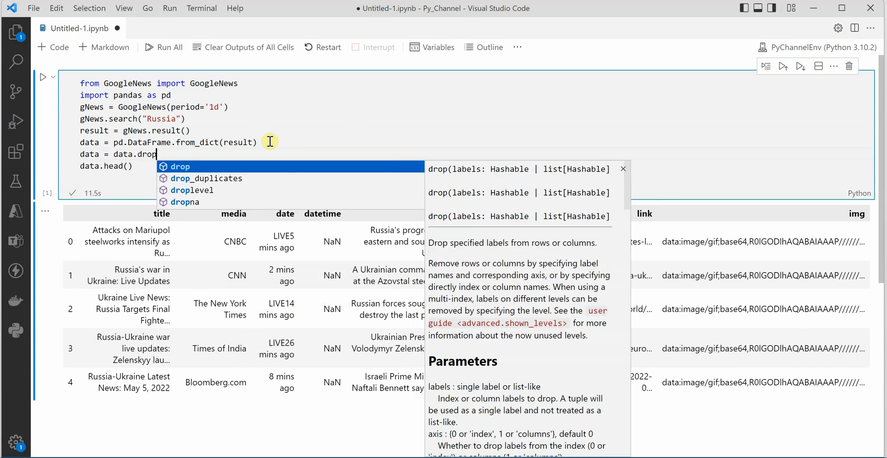
text((colu)
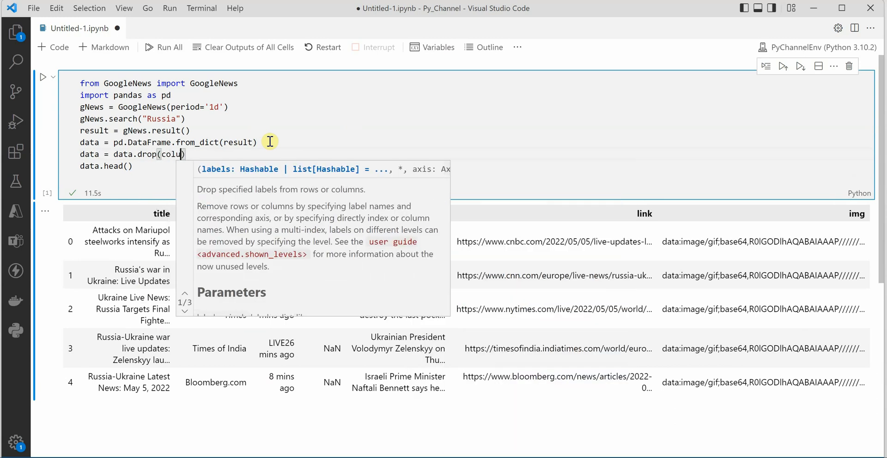
text(m)
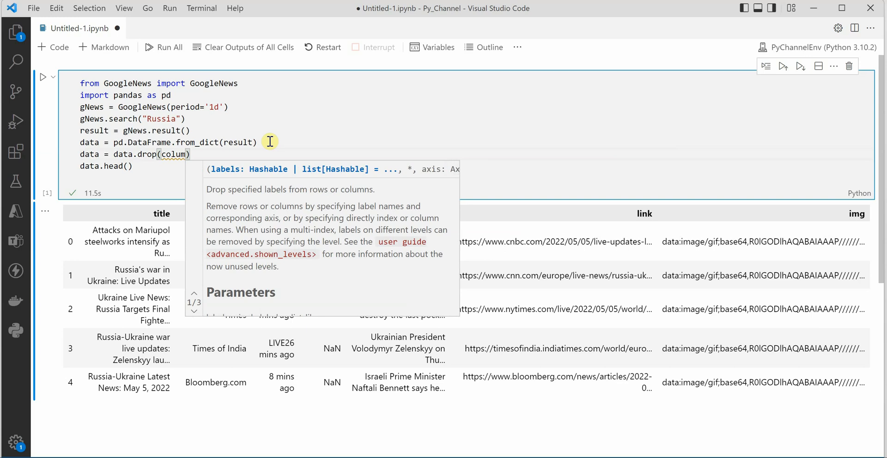
text(ns)
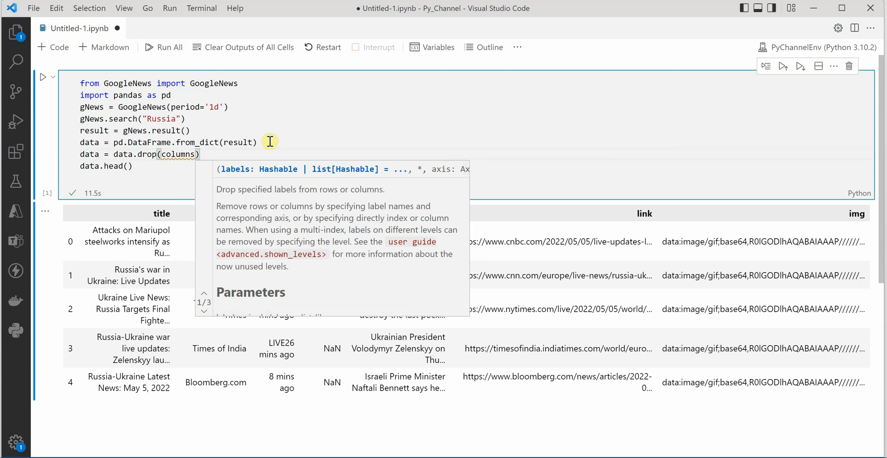
text(=)
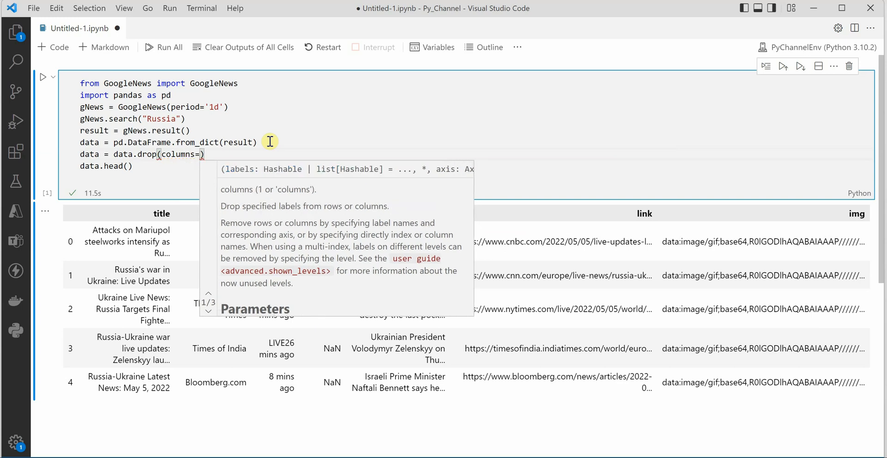
text(["img"])
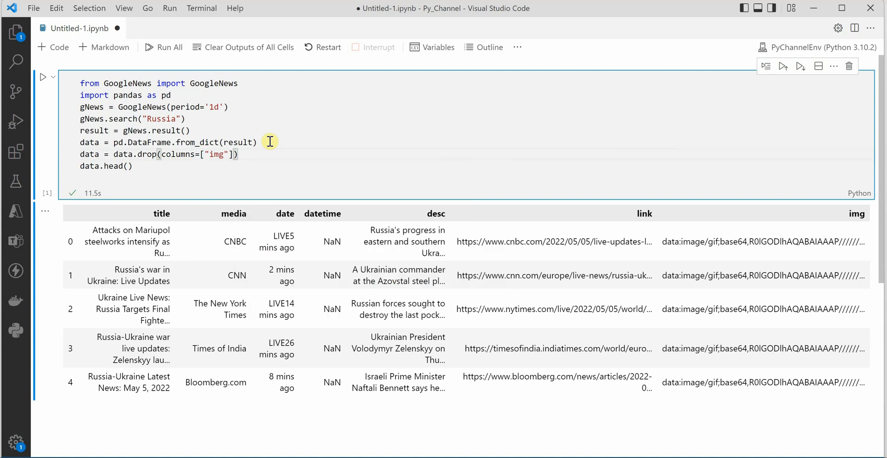
mouse_move(270, 143)
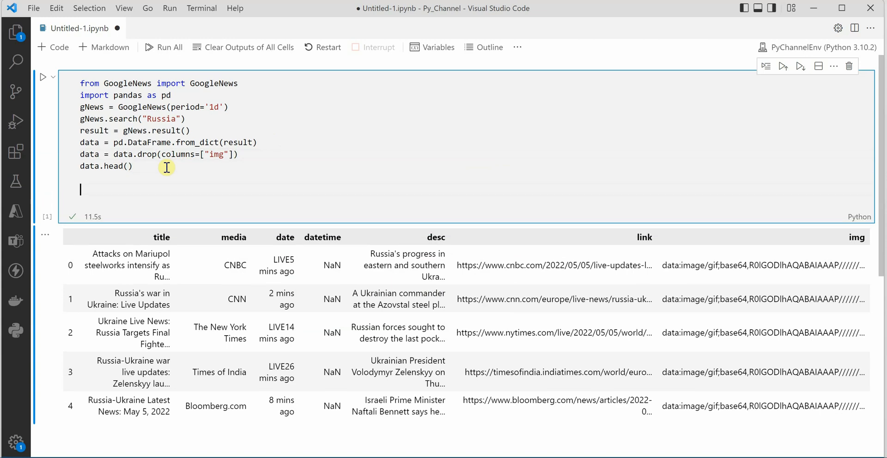
Start a loop with for res in result:.
text(for)
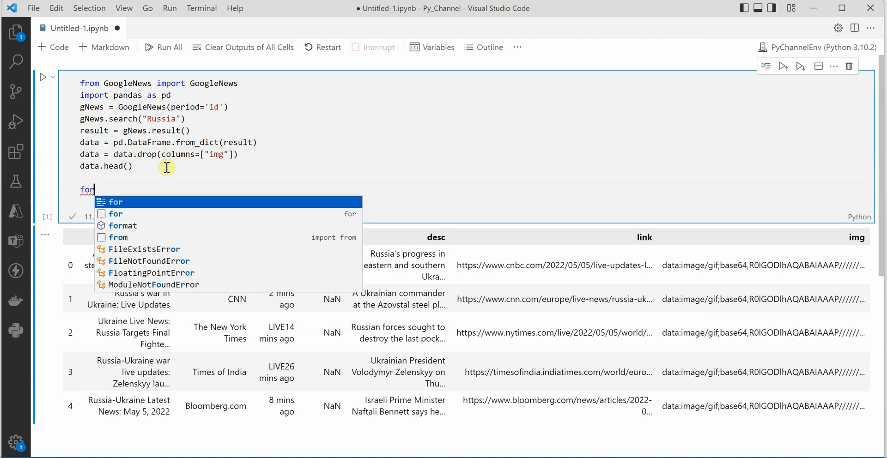
text(res)
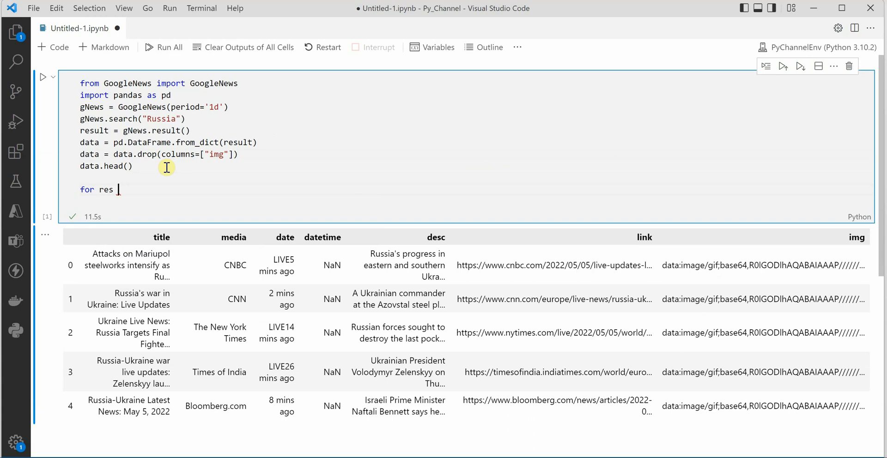
text(in res)
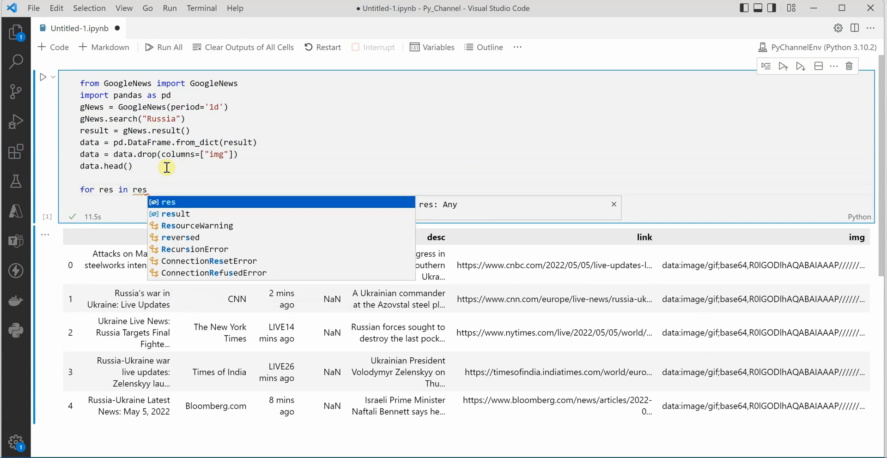
click(176, 213)
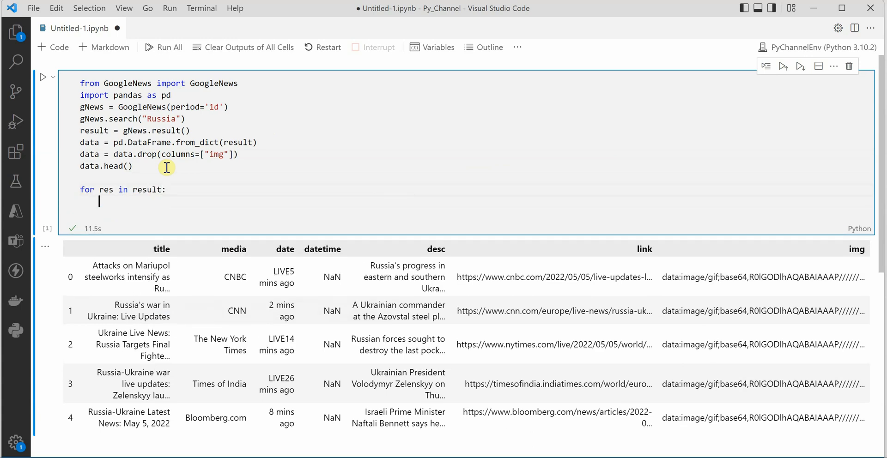
Print each story's title with print("Title:", res["title"]) and start a new loop line.
text(print()
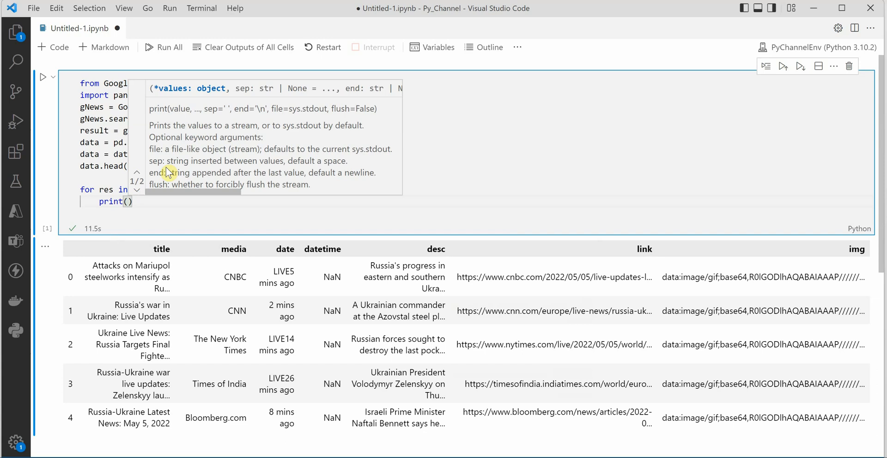
text("")
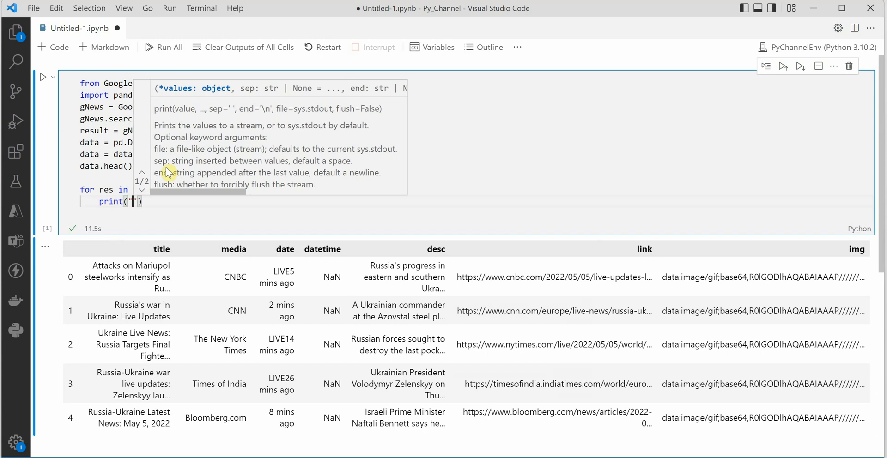
text(Title:)
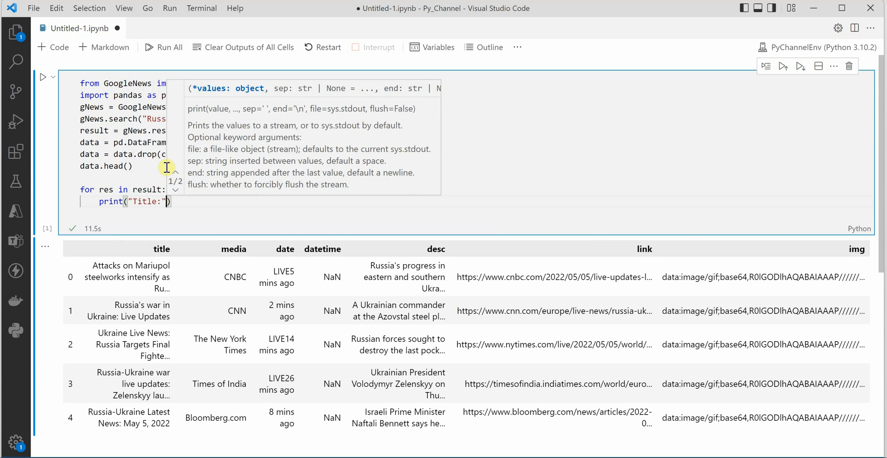
text(, res[")
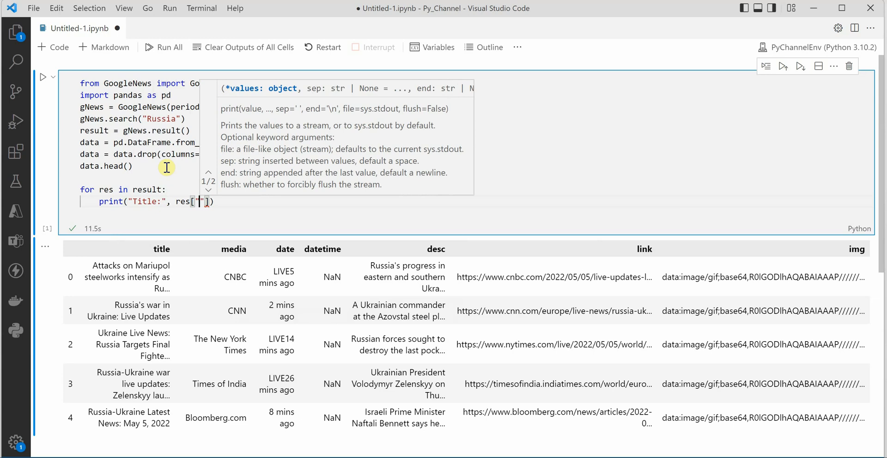
text(itle)
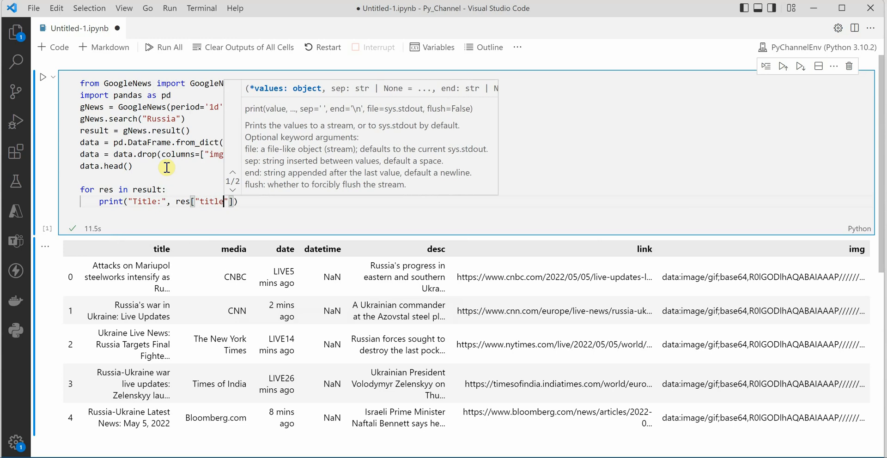
mouse_move(161, 250)
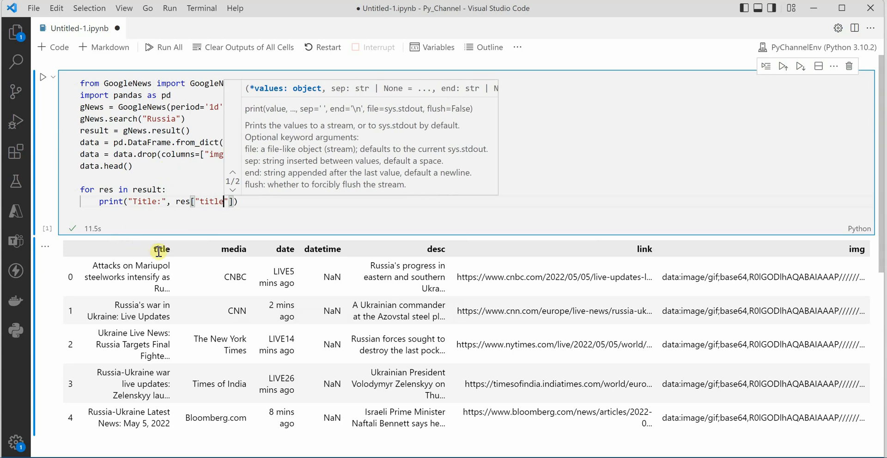
click(248, 203)
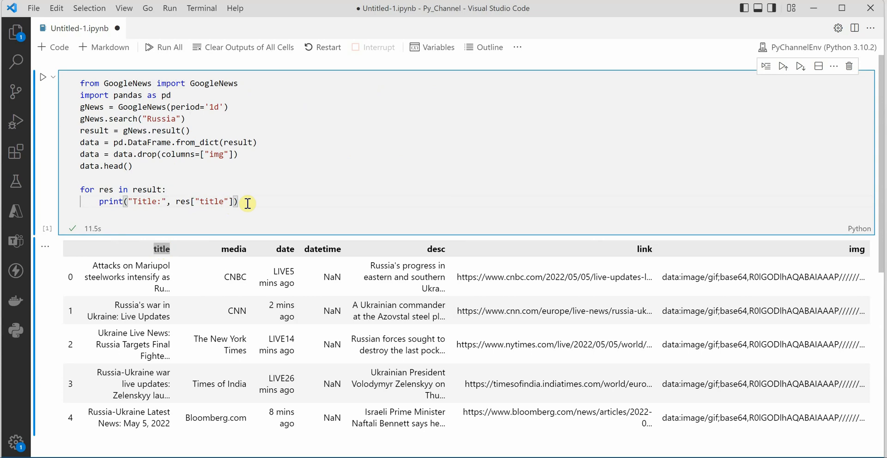
key(enter)
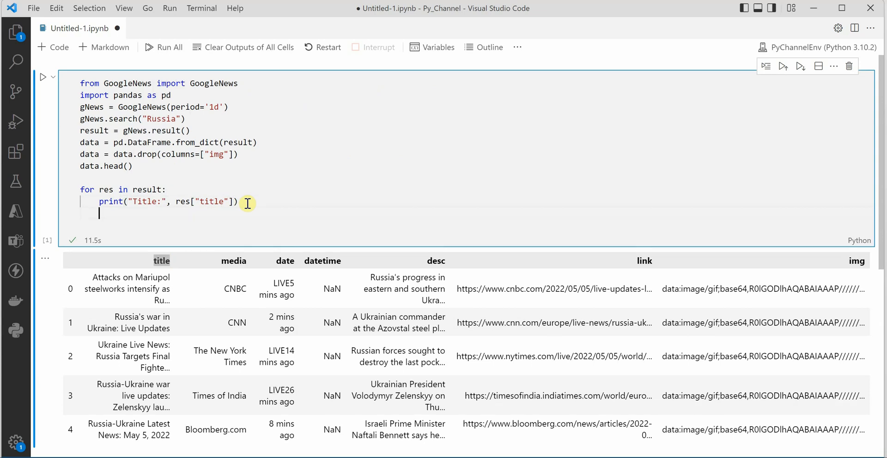
Add print("Details: ", res["link"]) inside the loop.
text(print(")
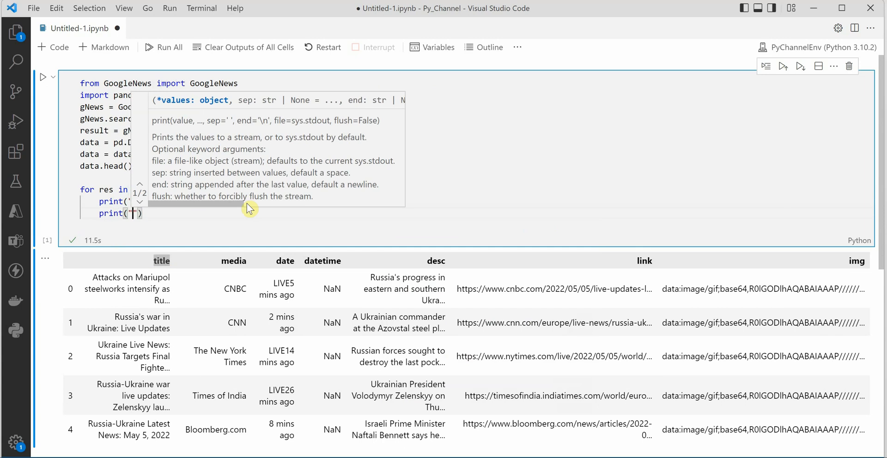
text(Details:)
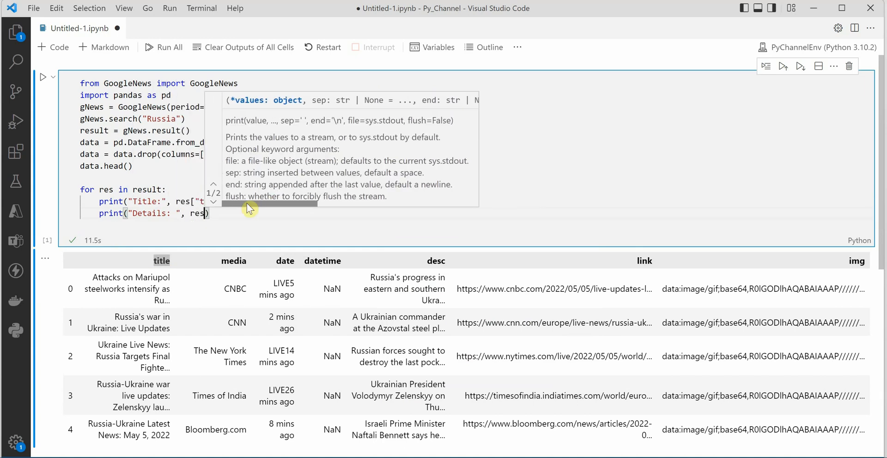
text([)
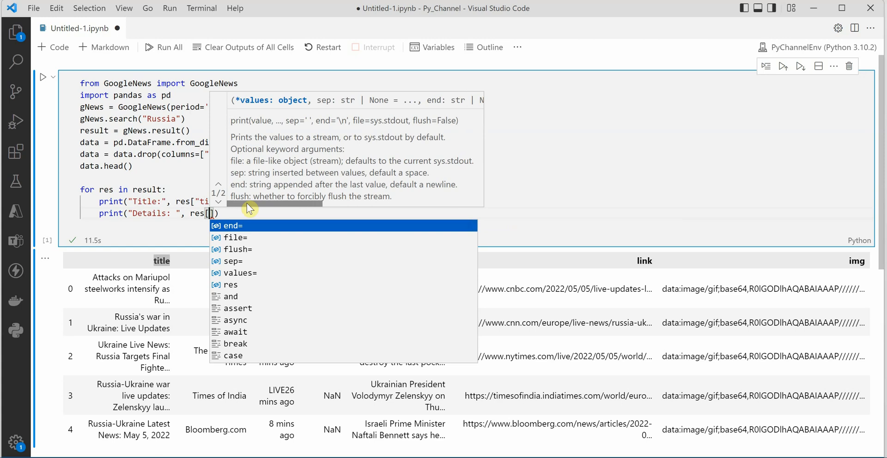
text(link")
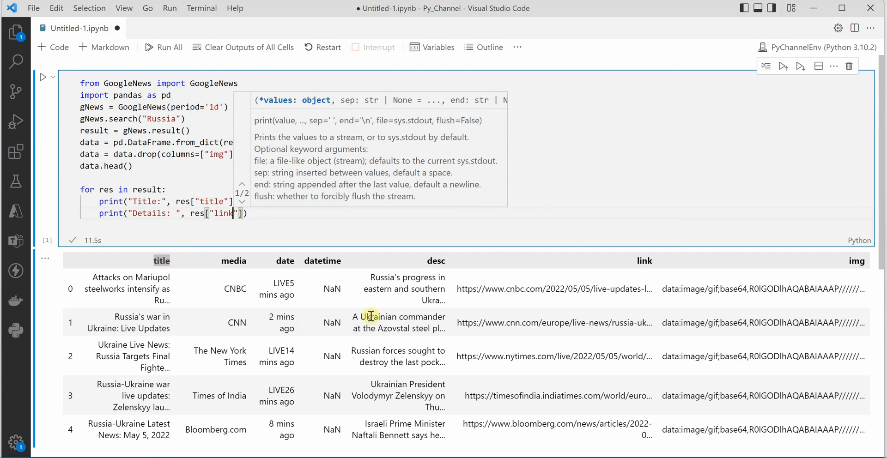
click(261, 220)
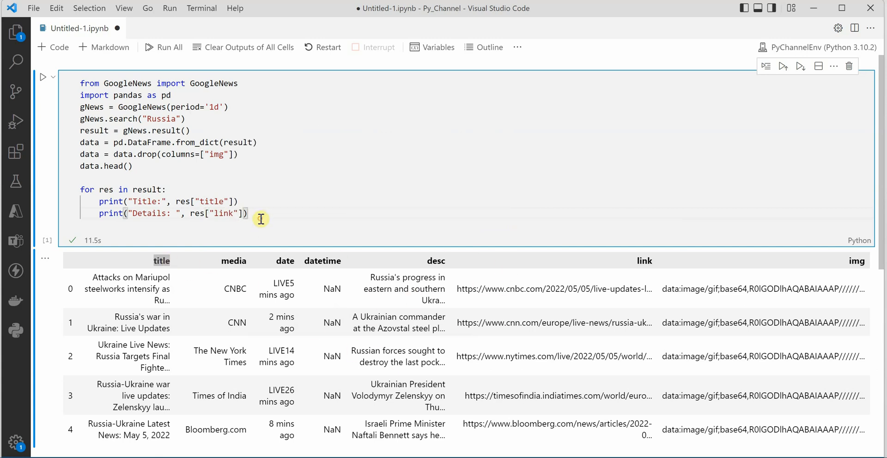
mouse_move(43, 82)
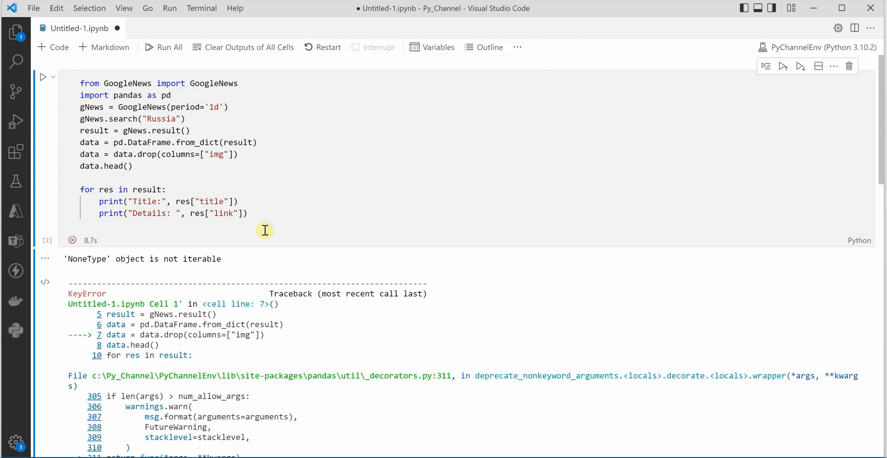
Insert a trailing space in the "Title:" label and rerun the cell.
scroll(down, 3)
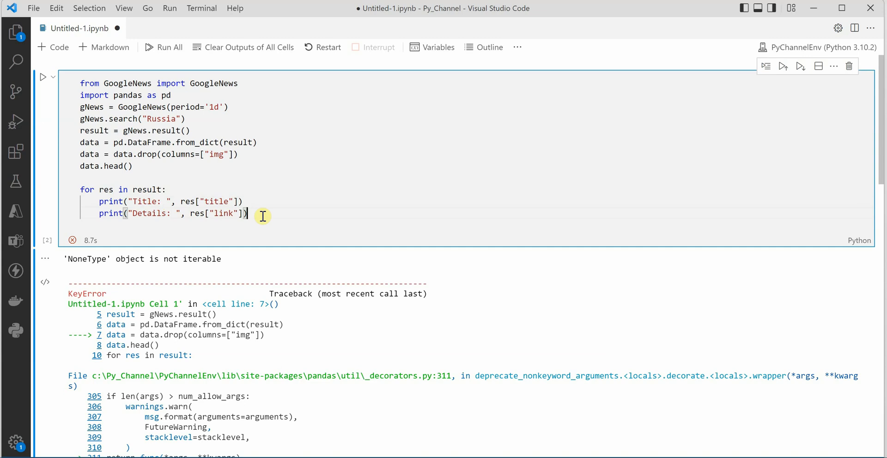
click(44, 77)
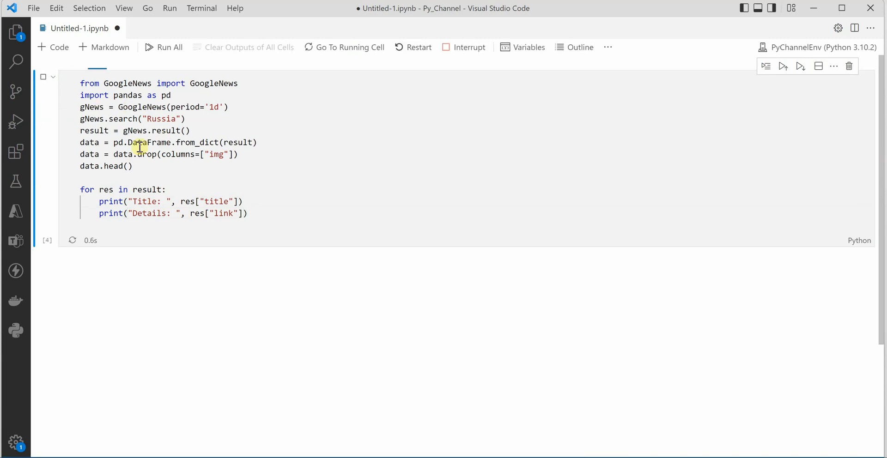
Highlight the first printed headline and scroll through the Title and Details output.
click(44, 76)
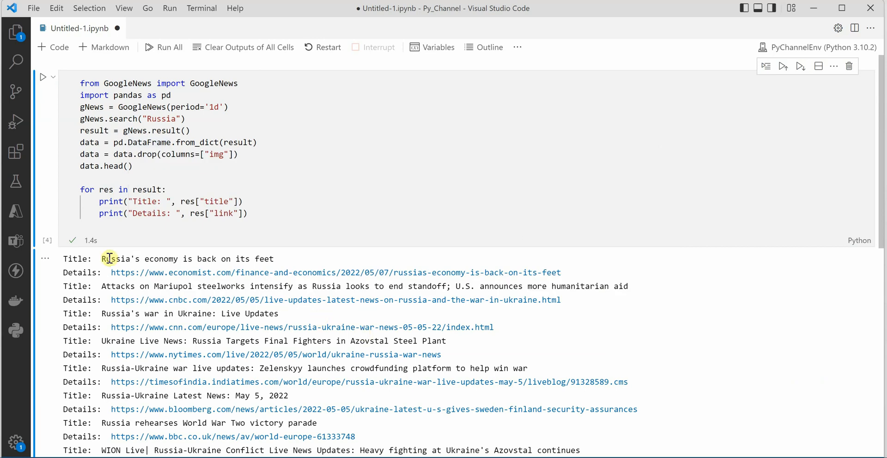
drag(101, 258, 272, 259)
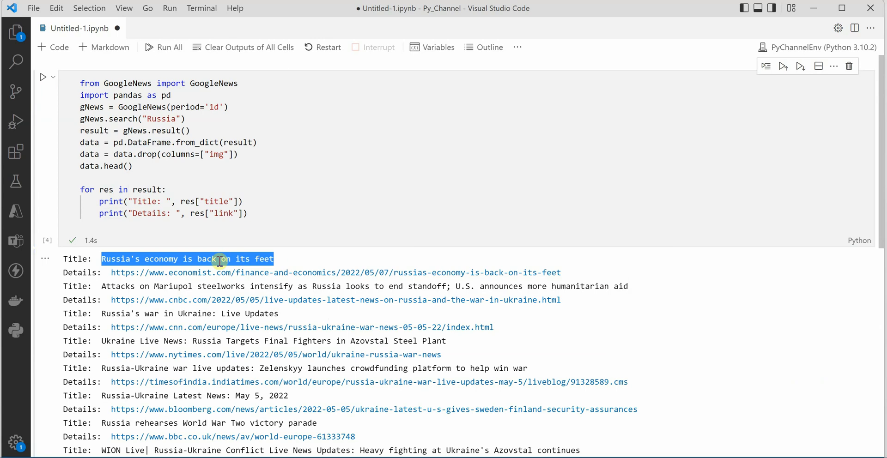
mouse_move(223, 287)
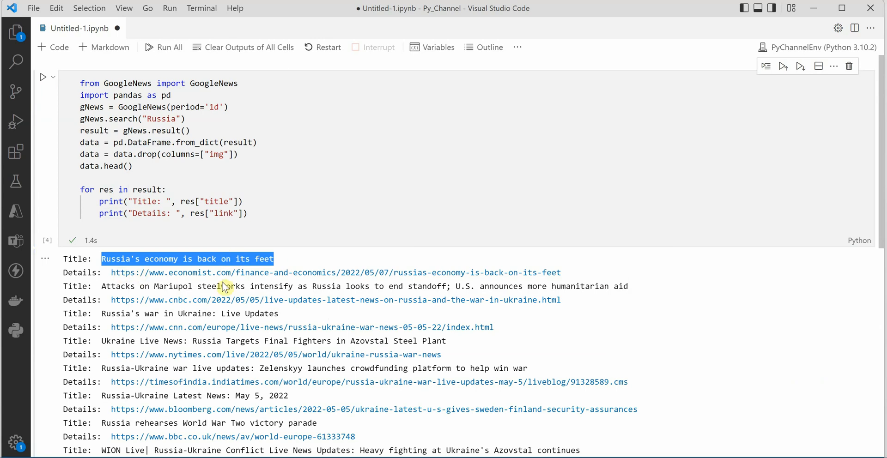
mouse_move(205, 285)
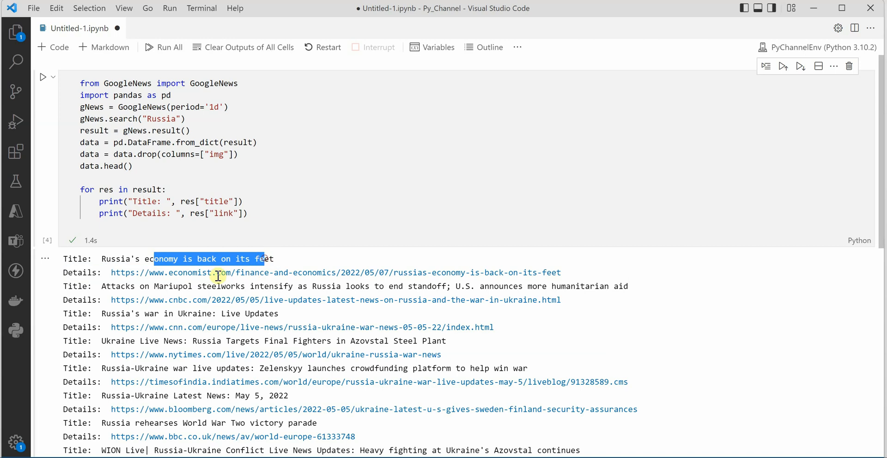
scroll(down, 3)
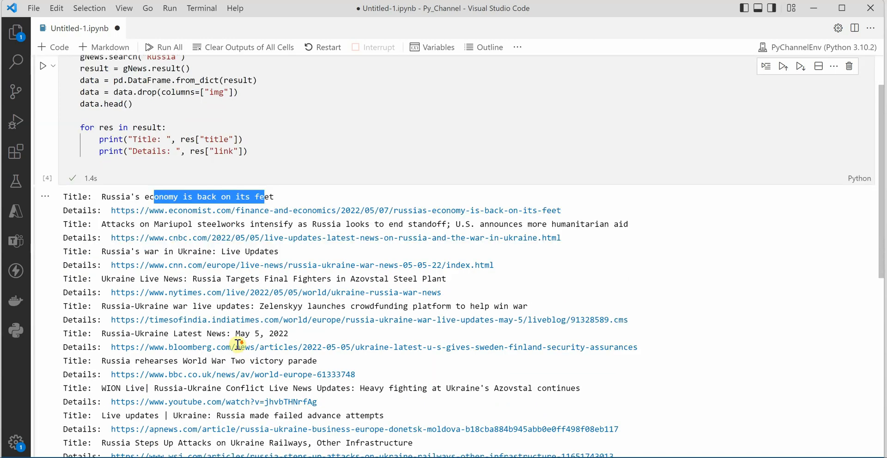
scroll(down, 3)
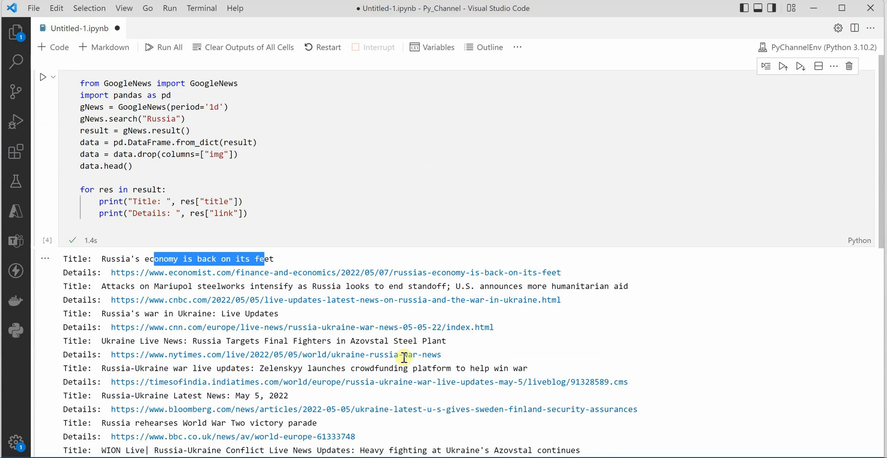
mouse_move(568, 371)
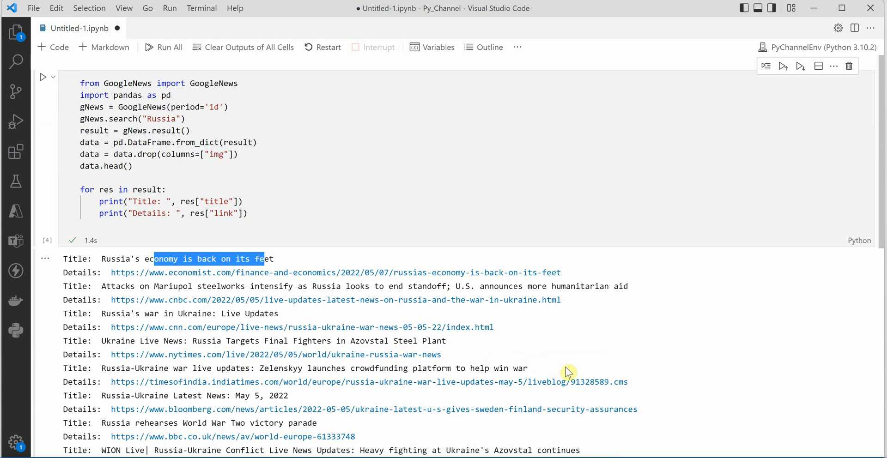
mouse_move(647, 350)
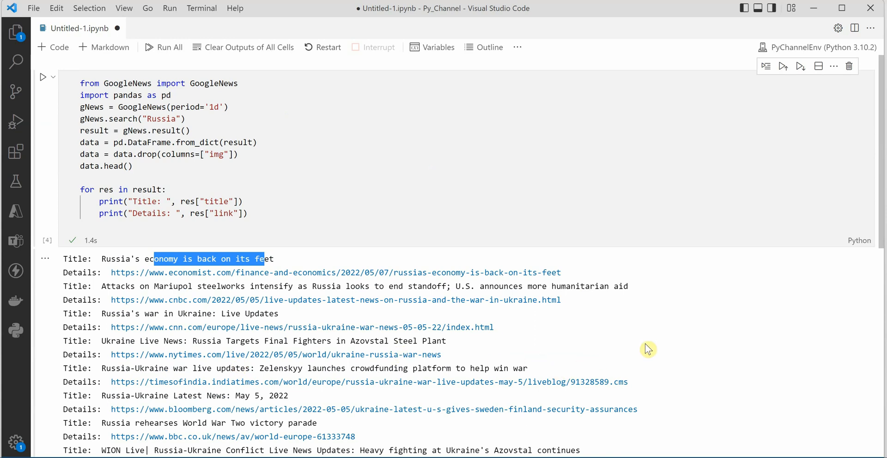